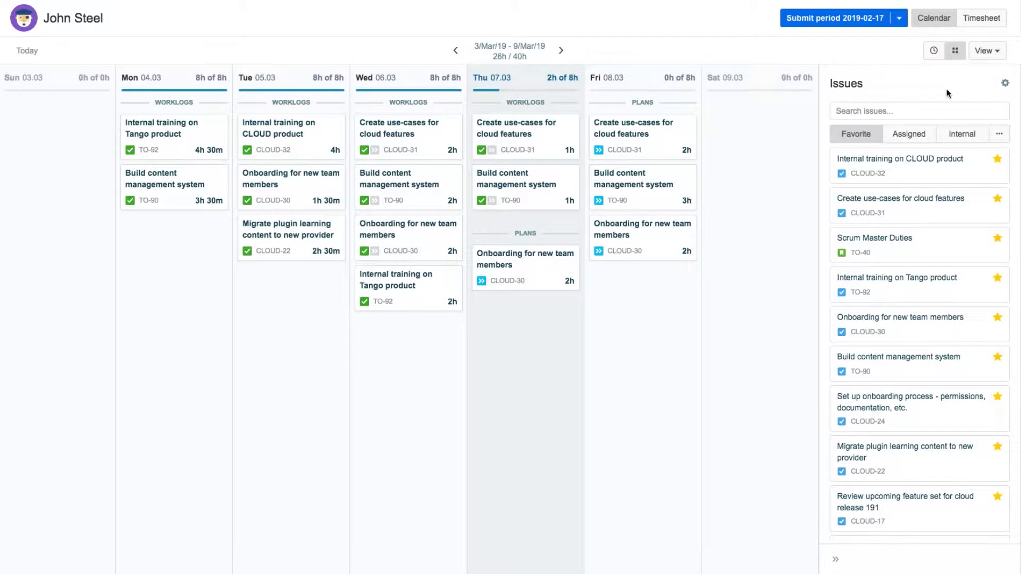
Move to the following week and start logging time for Thursday's CLOUD-30 onboarding plan.
left_click(562, 50)
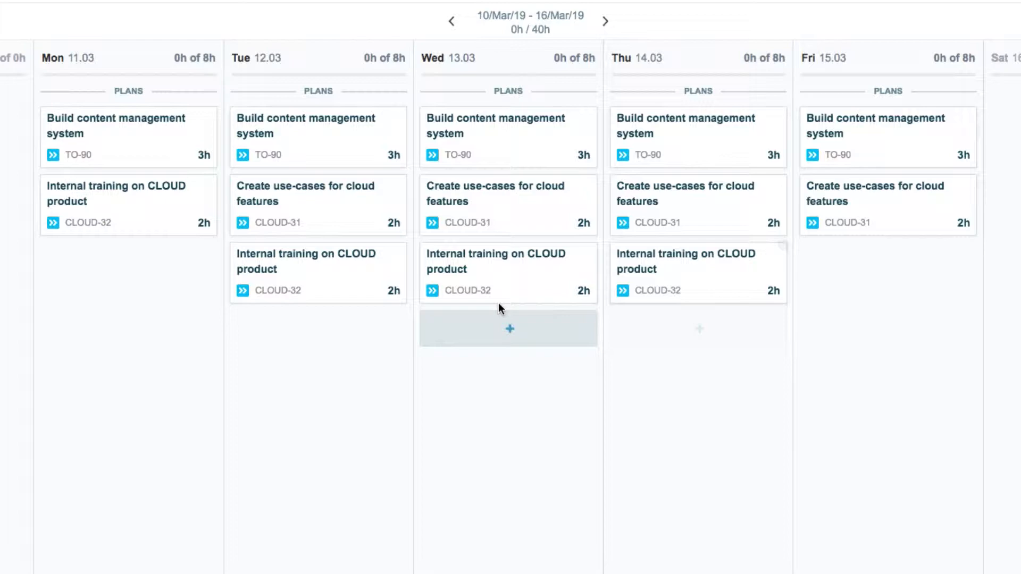
left_click(508, 328)
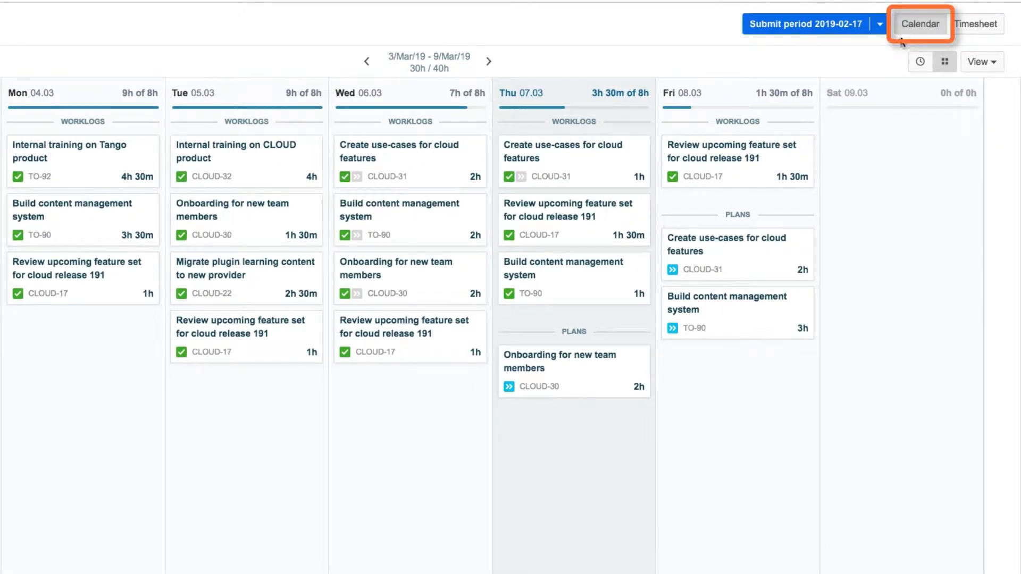
mouse_move(864, 85)
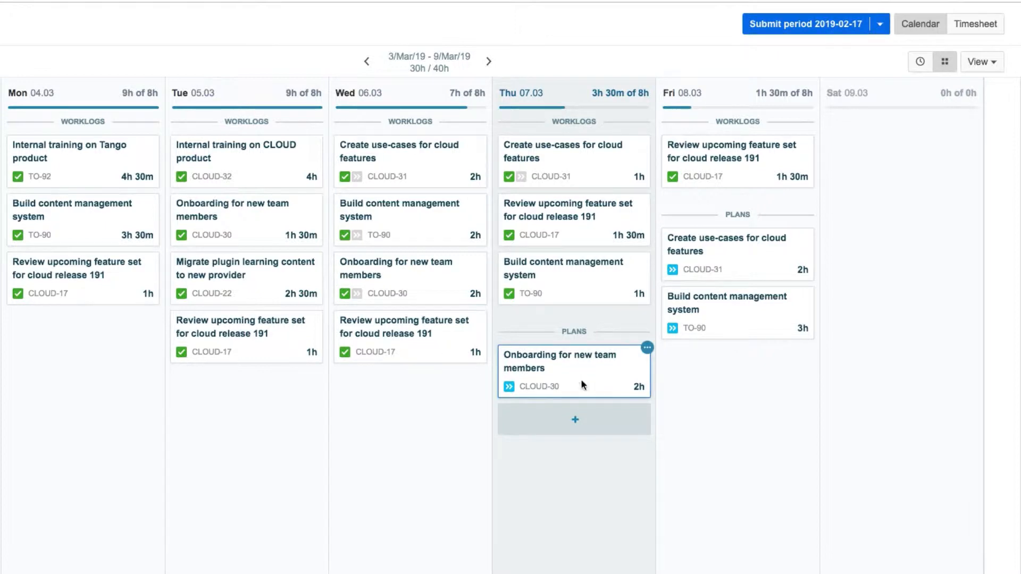
left_click(574, 370)
type("Helping out Amy and Taylor with getting set up")
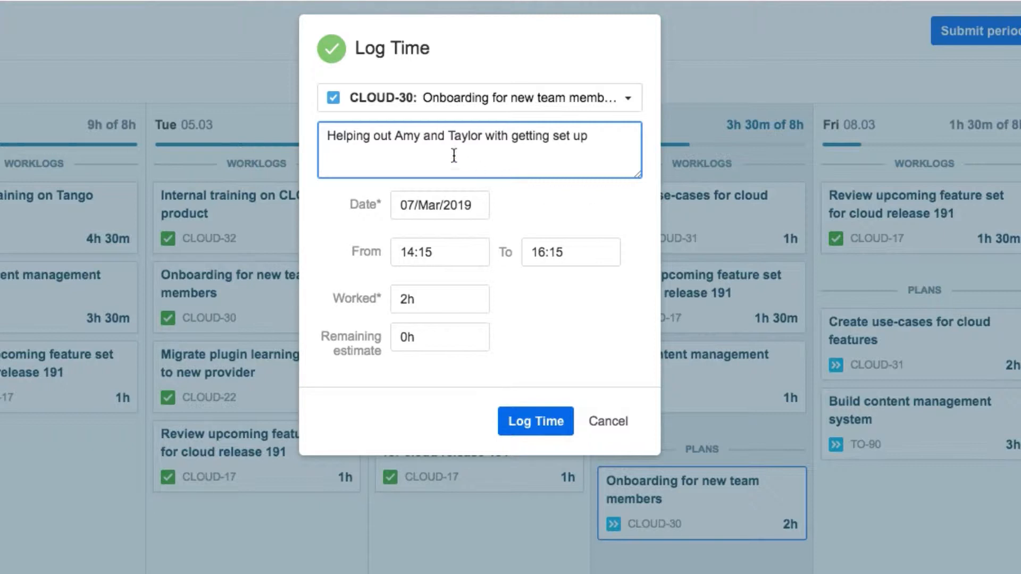
Replace the description's first name with 'Paul', set Worked to 3h and save the worklog.
double_click(407, 136)
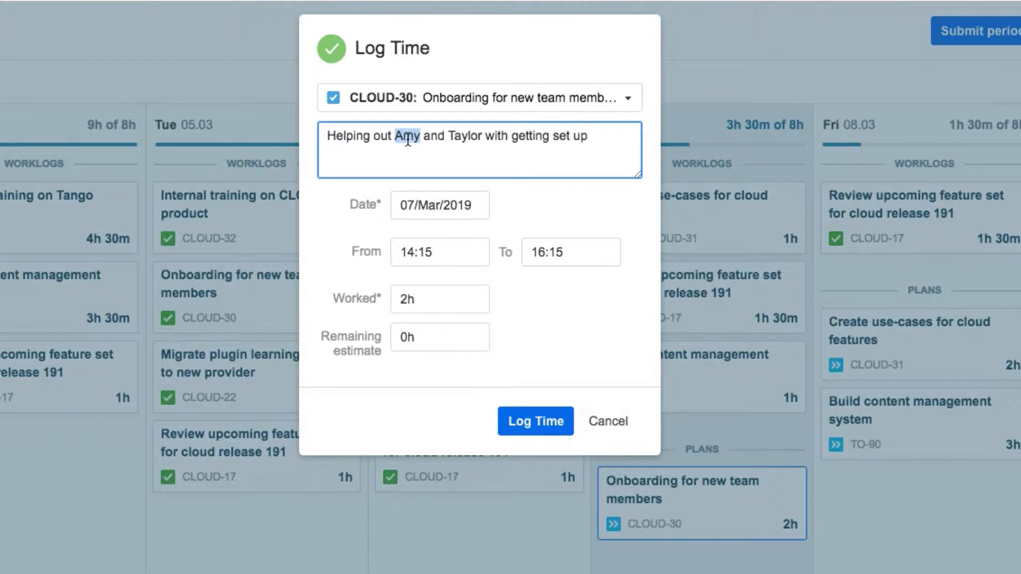
type("Paul")
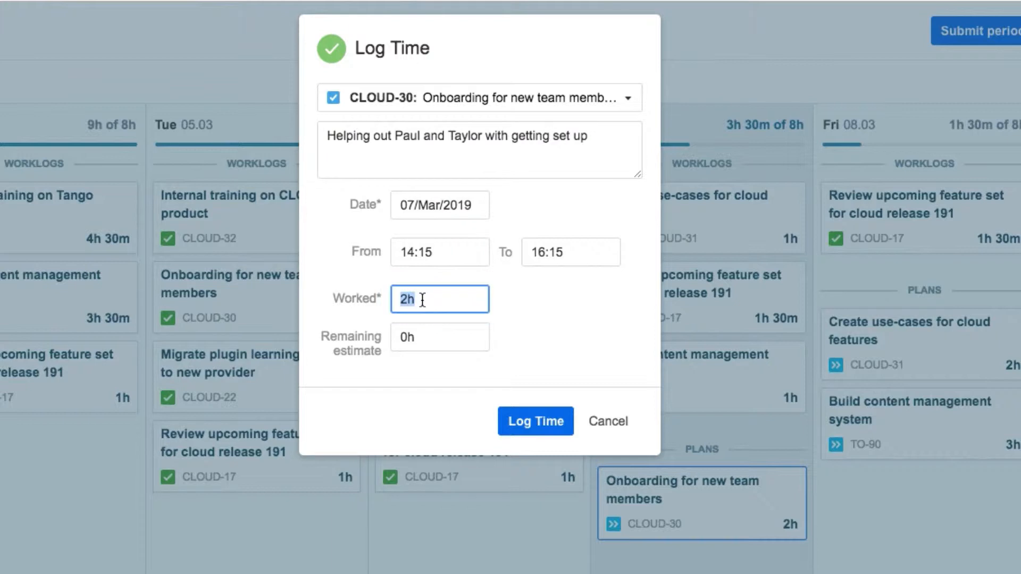
type("3h")
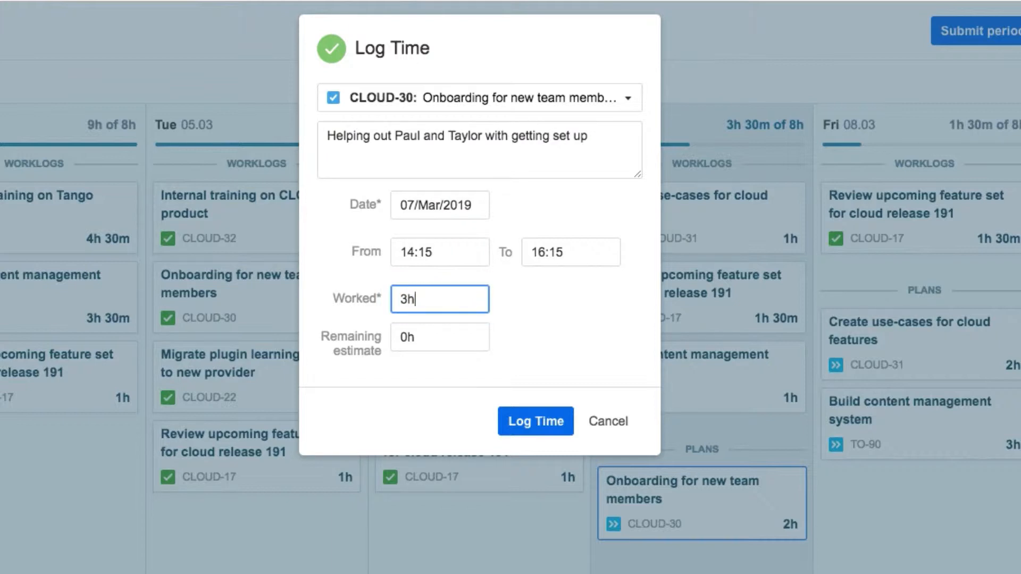
mouse_move(438, 309)
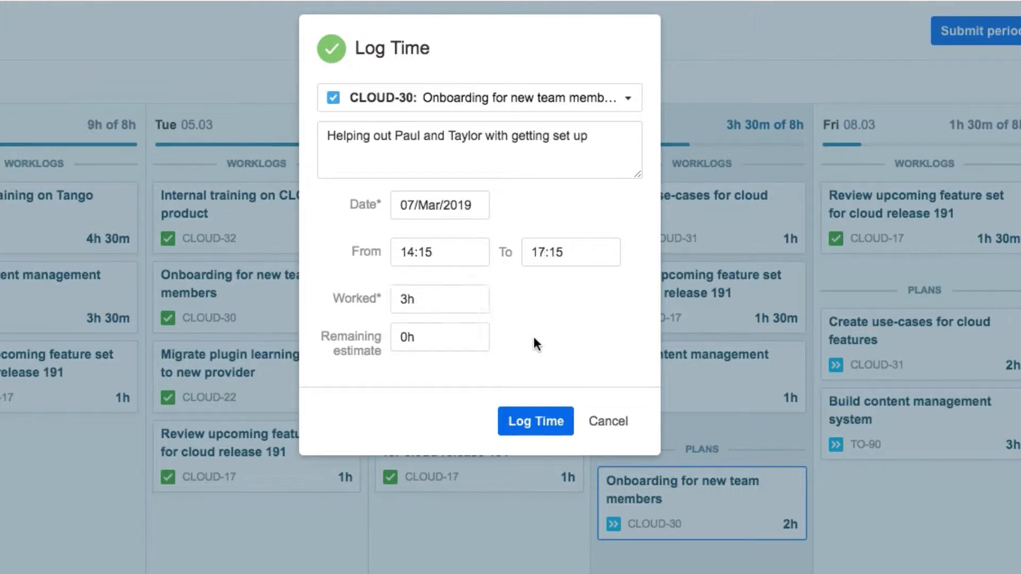
left_click(535, 422)
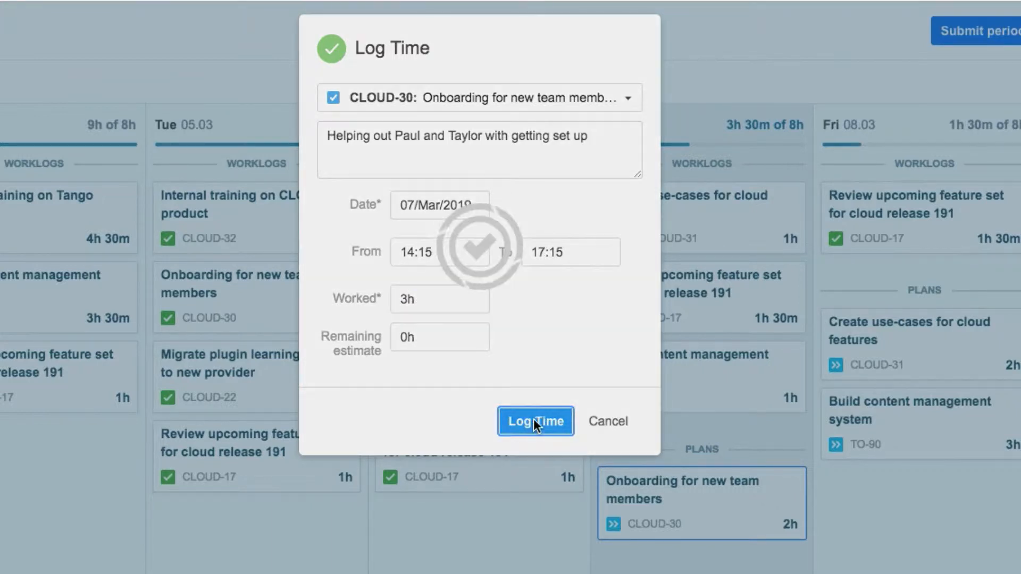
left_click(535, 421)
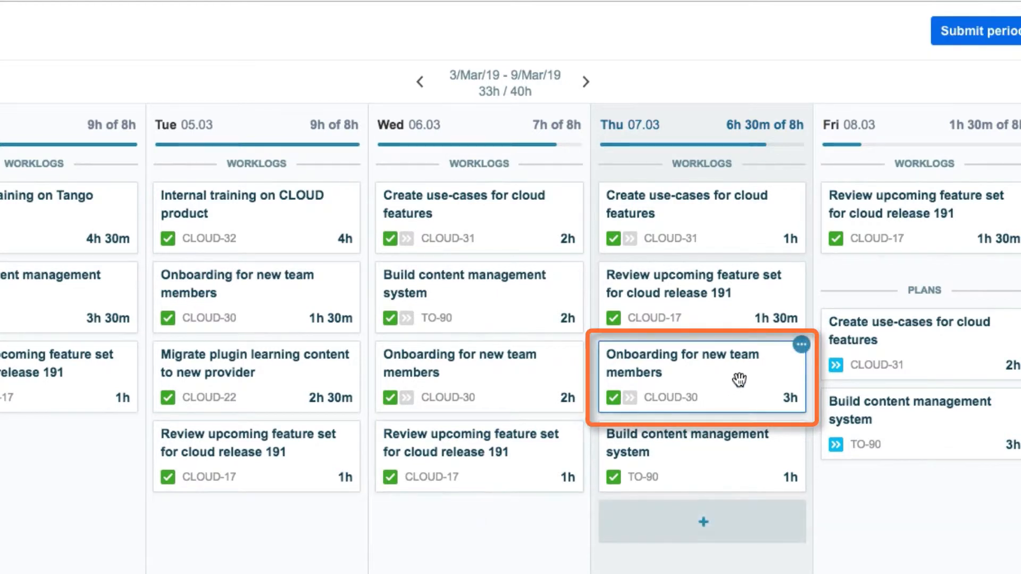
mouse_move(740, 379)
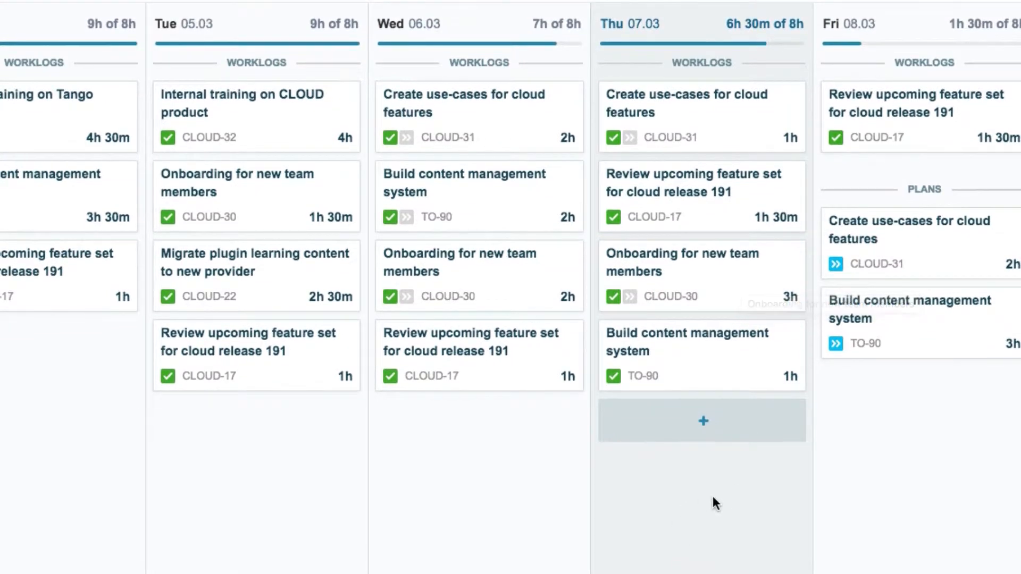
mouse_move(701, 494)
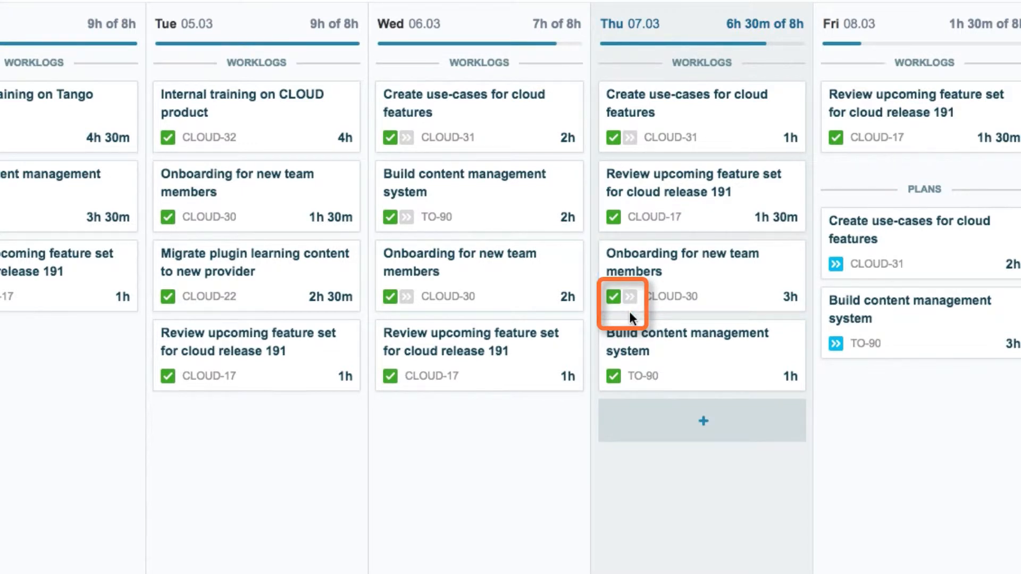
mouse_move(783, 248)
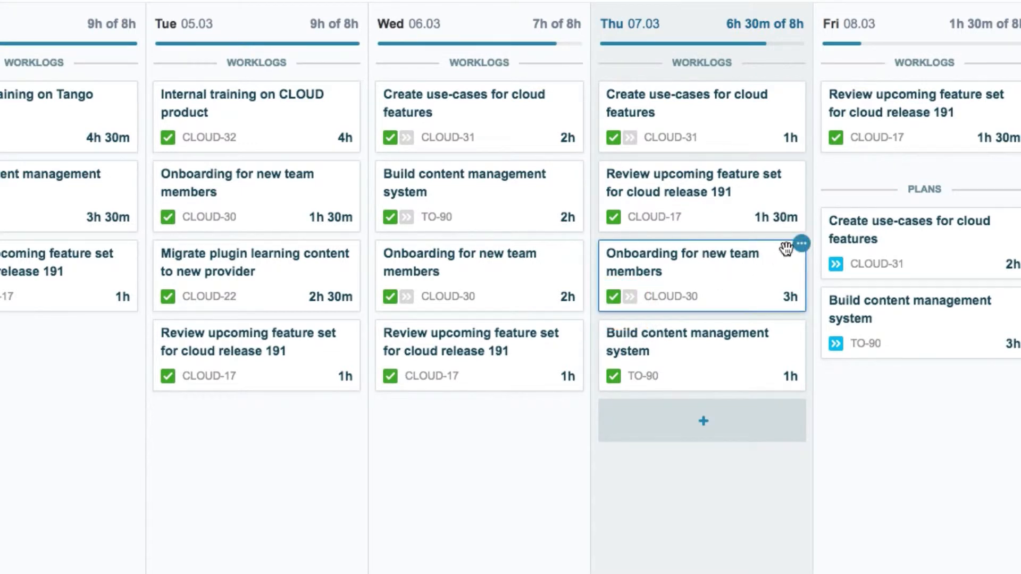
Delete Thursday's new 3h CLOUD-30 worklog so the 2h plan returns.
left_click(802, 258)
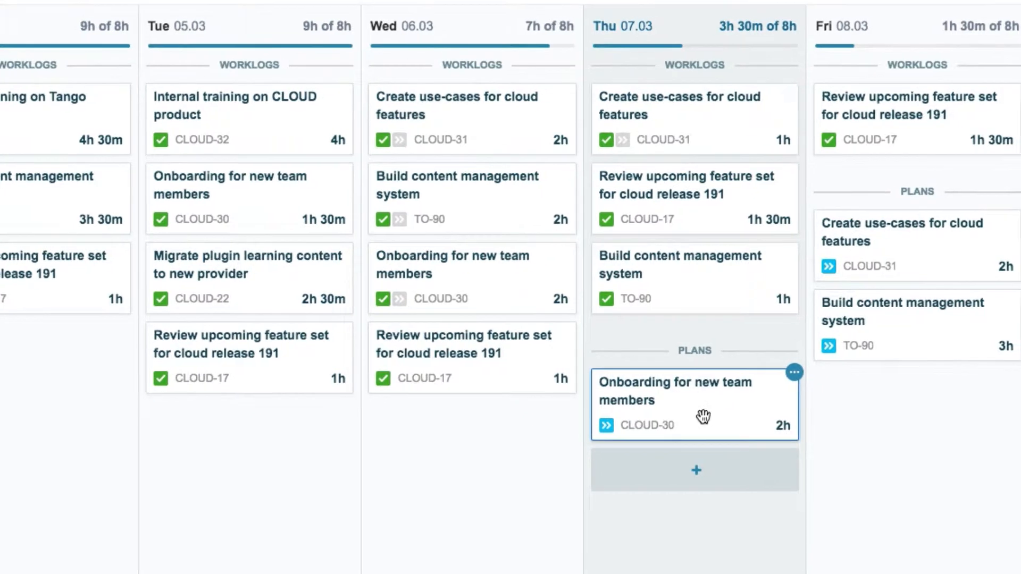
Switch to the hourly calendar view and start logging Thursday's CLOUD-30 plan.
left_click(915, 77)
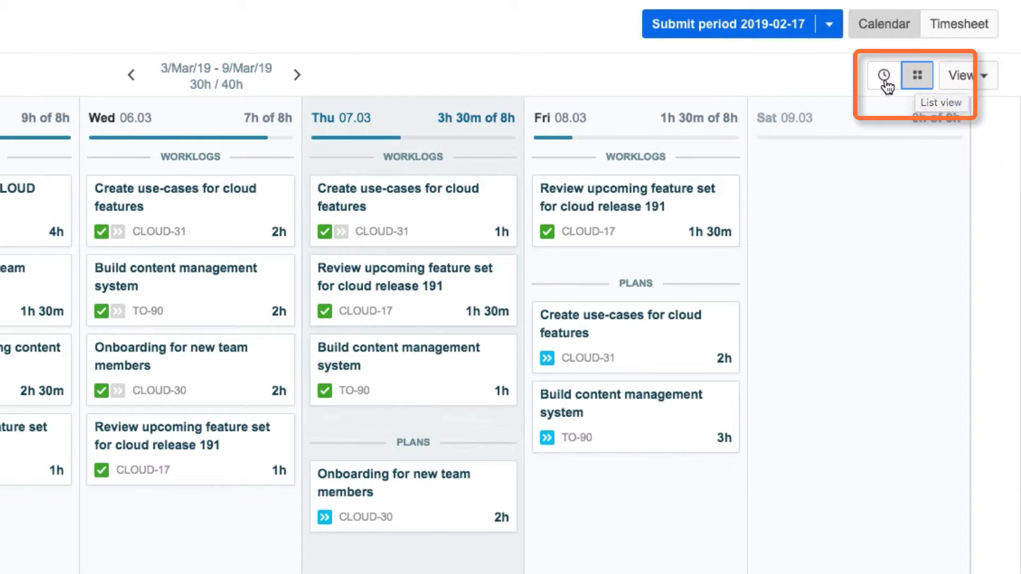
left_click(884, 75)
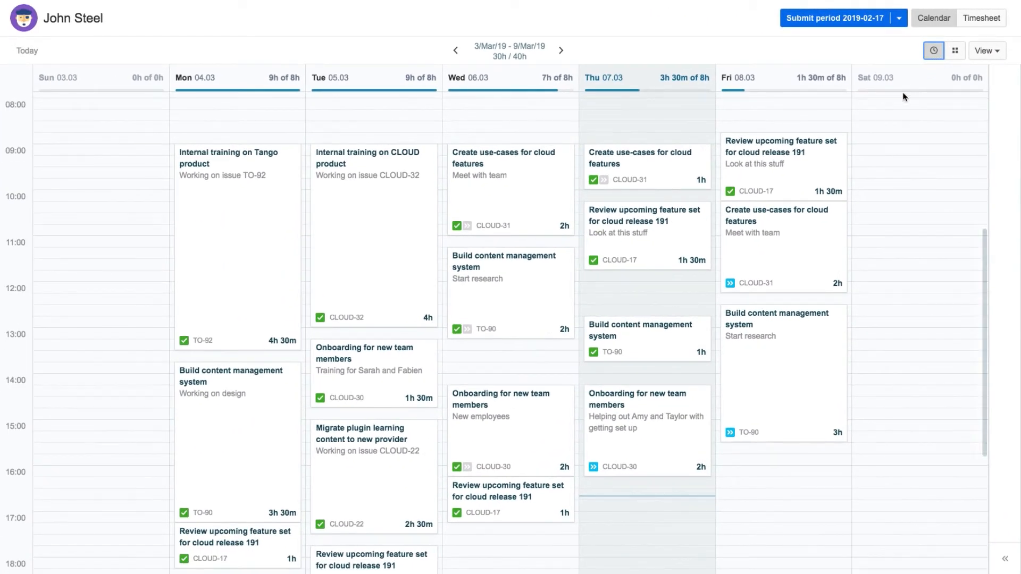
mouse_move(702, 374)
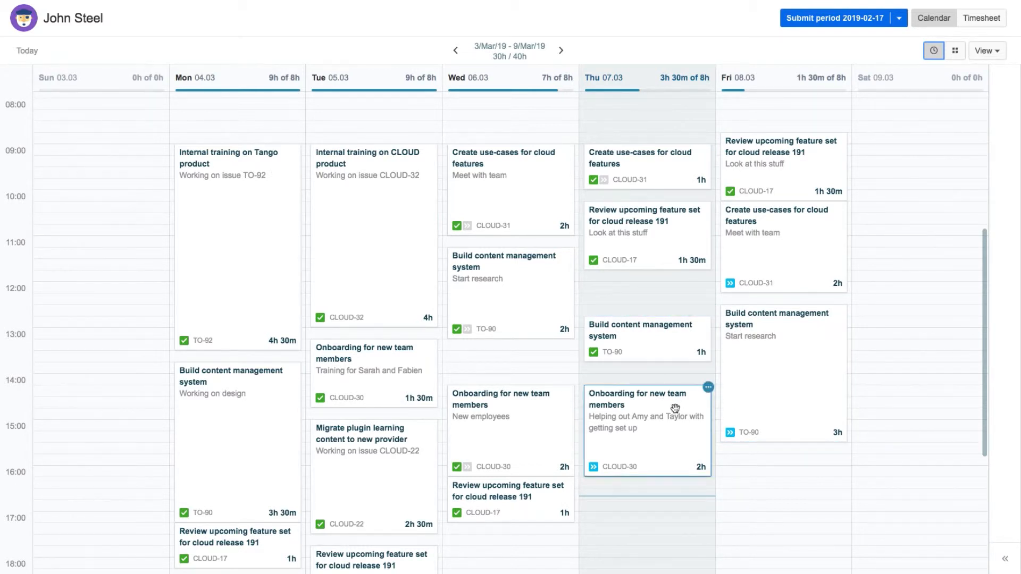
mouse_move(672, 408)
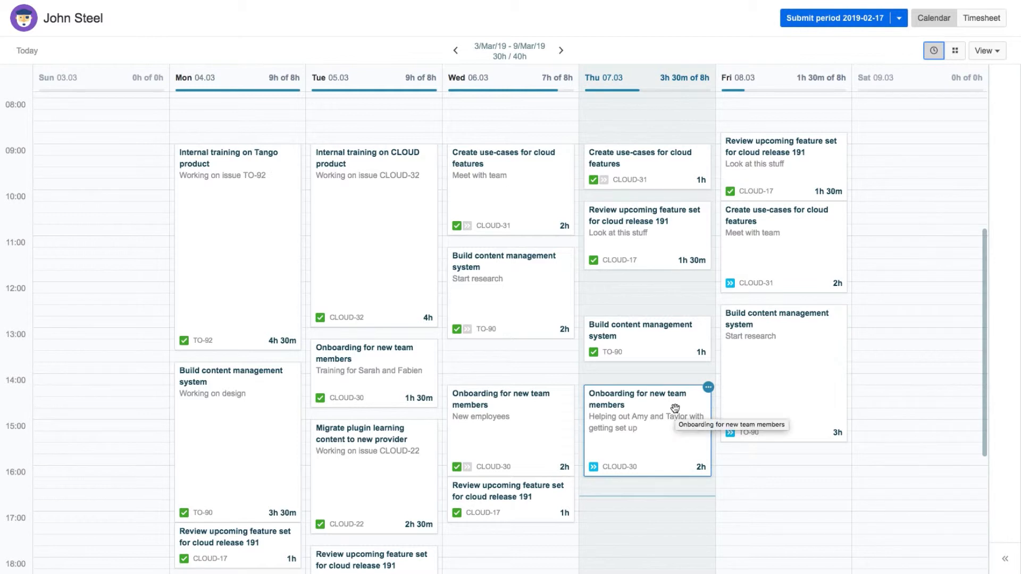
mouse_move(655, 445)
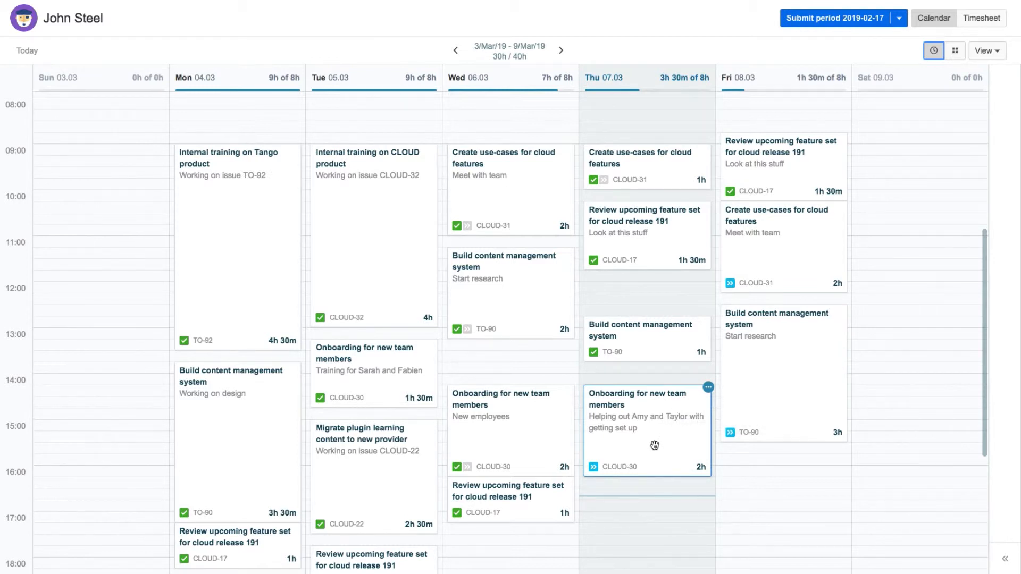
left_click(652, 443)
type("3")
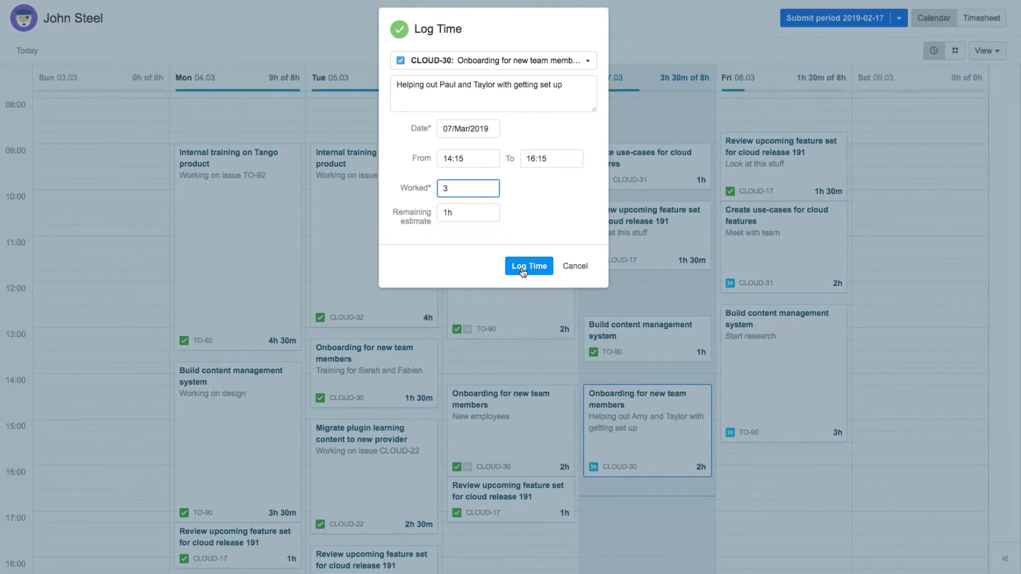
Save the 3h worklog and bring up its options menu.
left_click(528, 266)
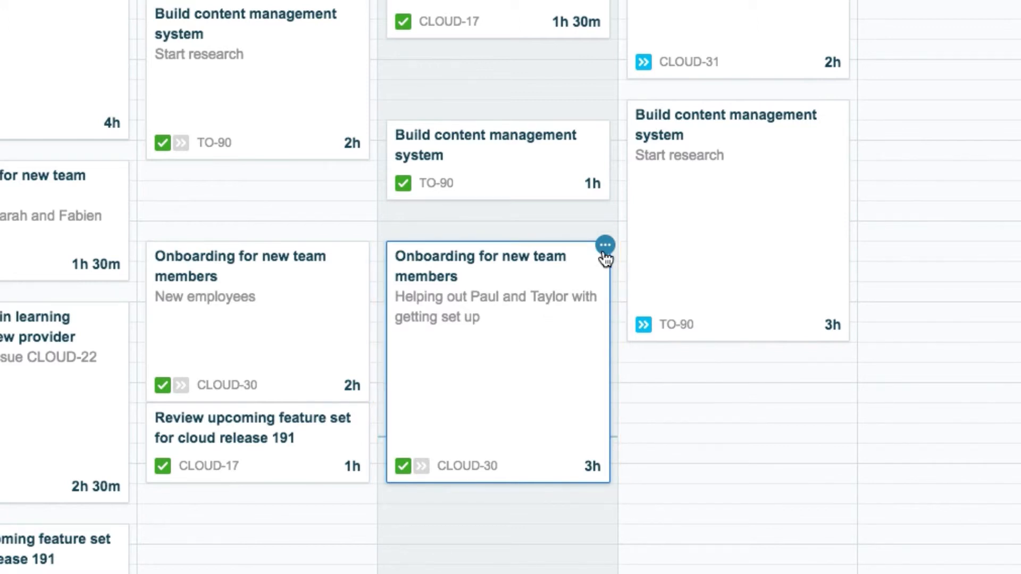
left_click(605, 245)
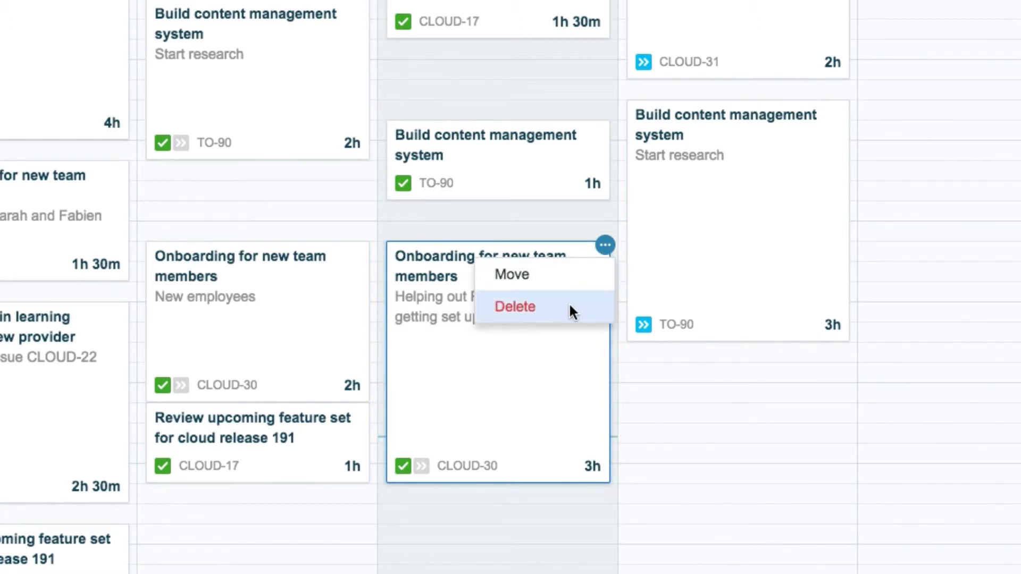